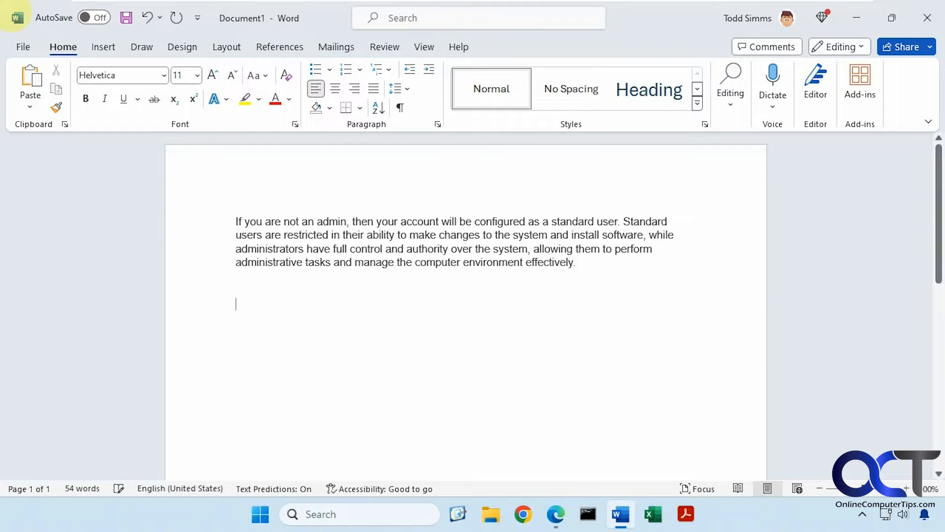
Copy the Standard User bullet list from the Edge article and paste it below the intro paragraph
{"action": "left_click", "coordinate": [555, 514]}
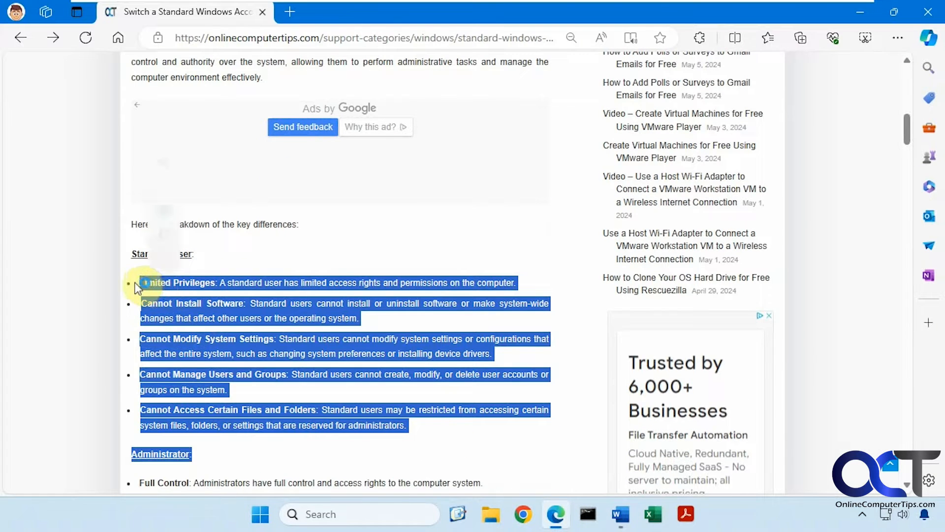
{"action": "left_click", "coordinate": [619, 514]}
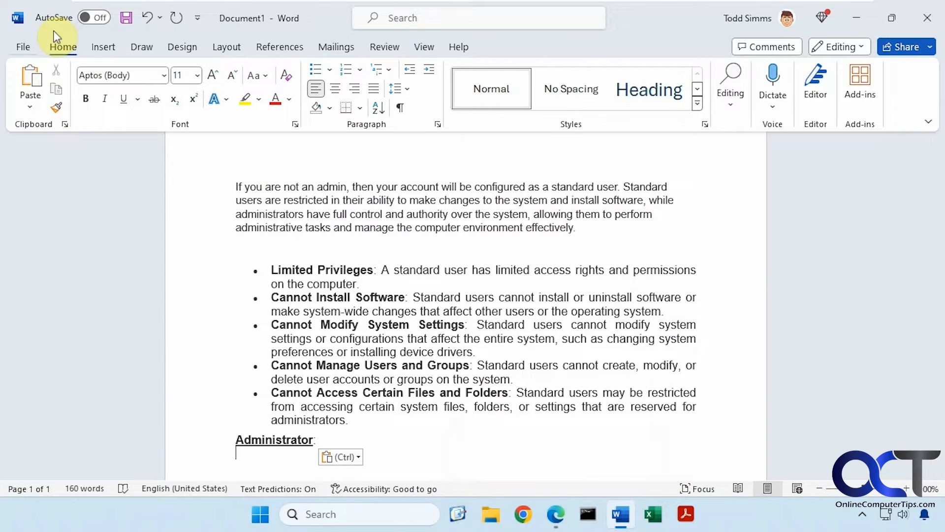
{"action": "mouse_move", "coordinate": [56, 134]}
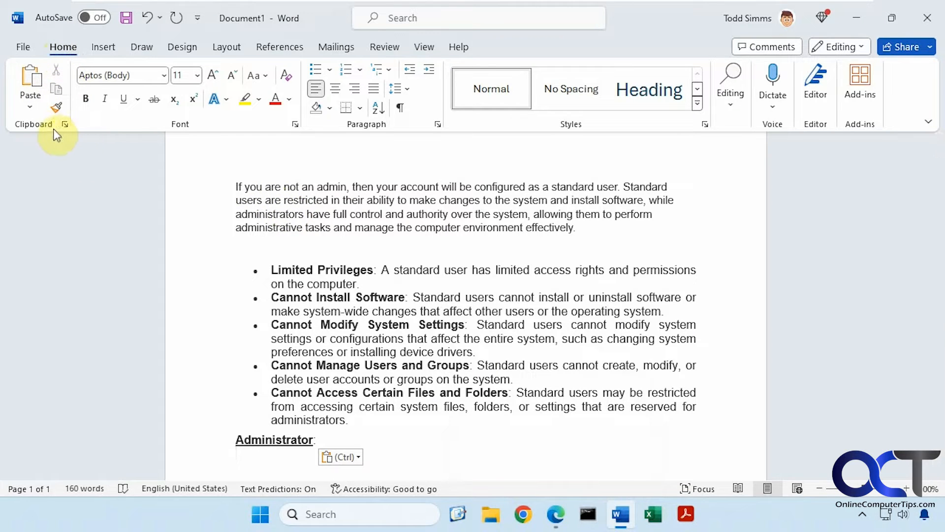
Show the Clipboard history pane and Paste All clips into a new document
{"action": "left_click", "coordinate": [65, 124]}
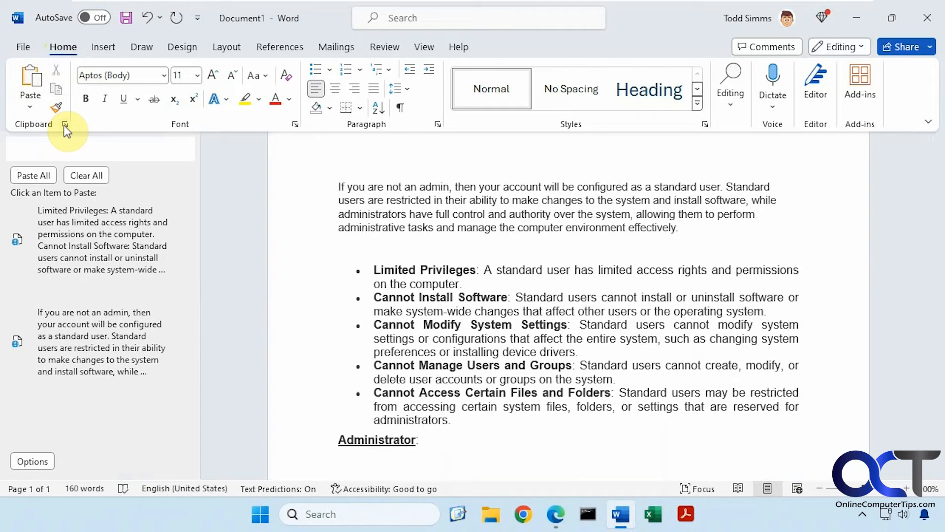
{"action": "left_click", "coordinate": [65, 124]}
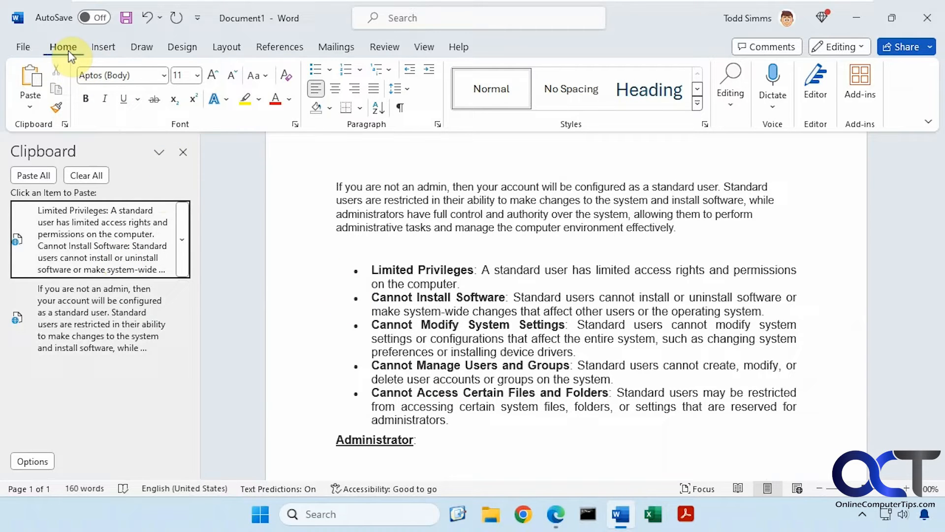
{"action": "left_click", "coordinate": [23, 46]}
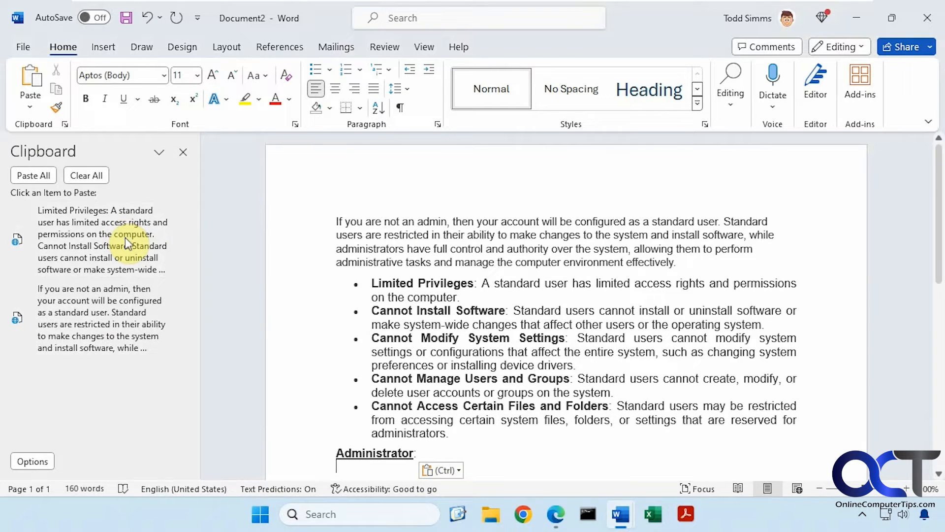
Copy the Hiren's BootCD screenshot image from the Edge article and paste it into the Word document
{"action": "left_click", "coordinate": [555, 514]}
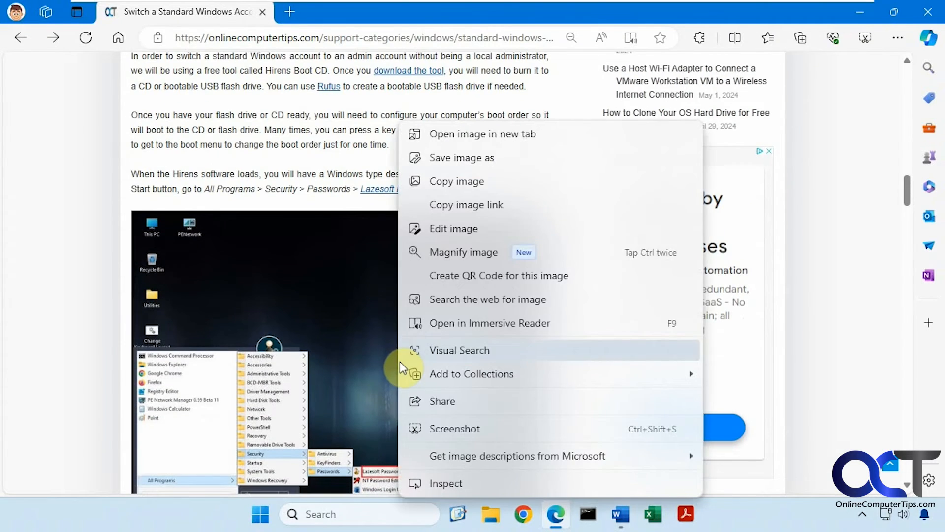
{"action": "left_click", "coordinate": [546, 344]}
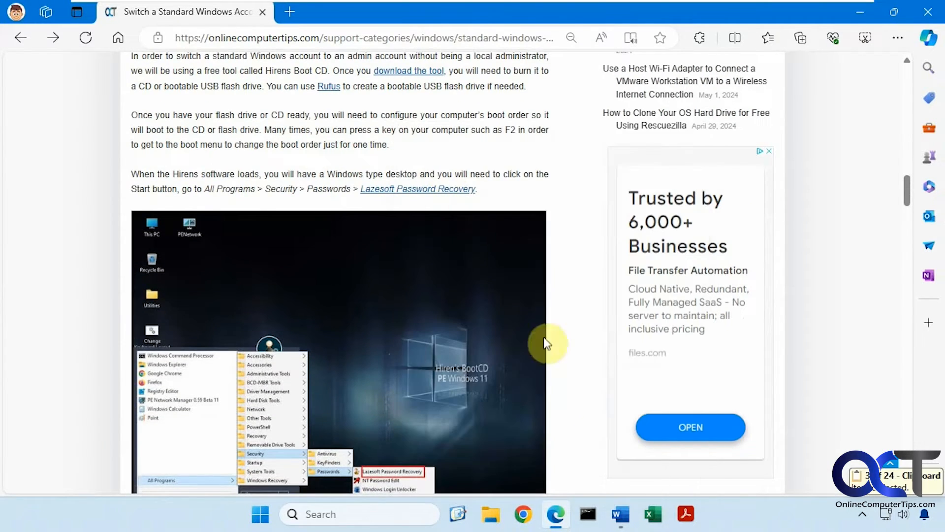
{"action": "left_click", "coordinate": [619, 514]}
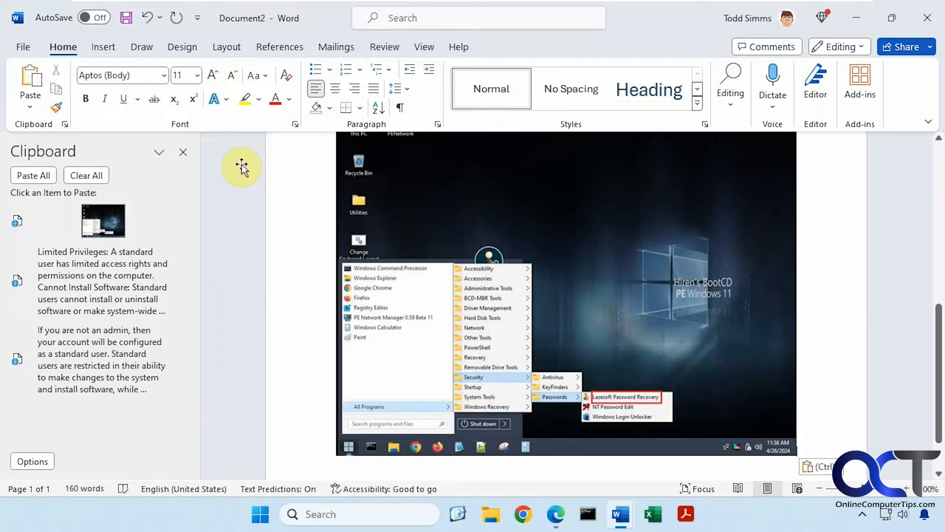
{"action": "mouse_move", "coordinate": [620, 514]}
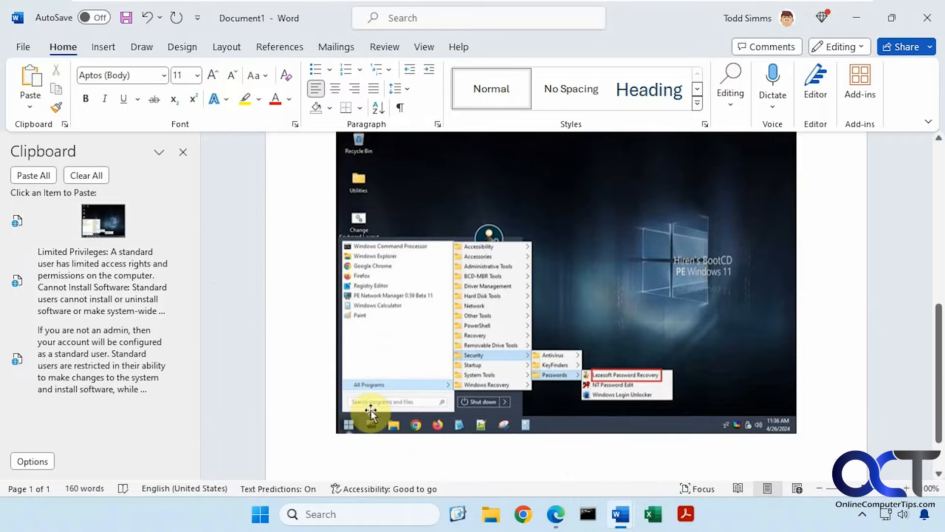
Paste the intro paragraph clip on the new page, then delete that clip from clipboard history
{"action": "scroll", "scroll_direction": "down", "scroll_amount": 3}
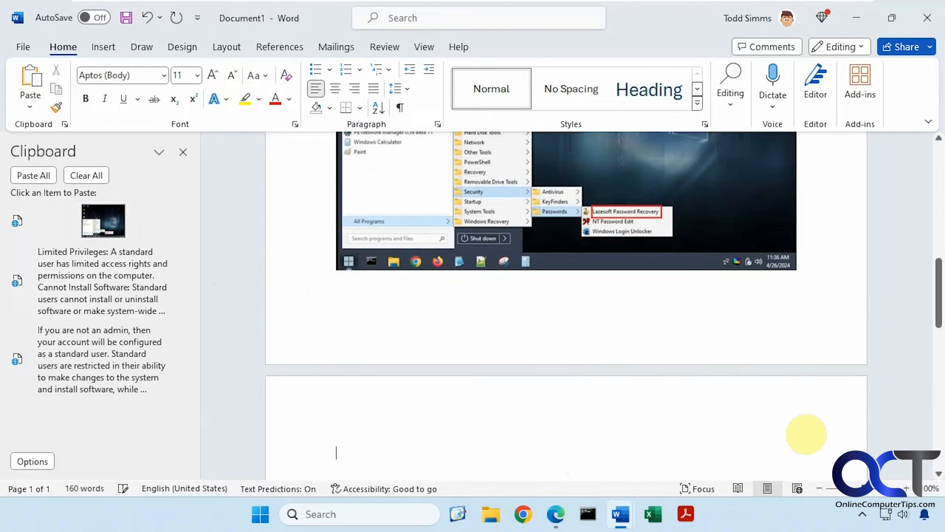
{"action": "left_click", "coordinate": [100, 359]}
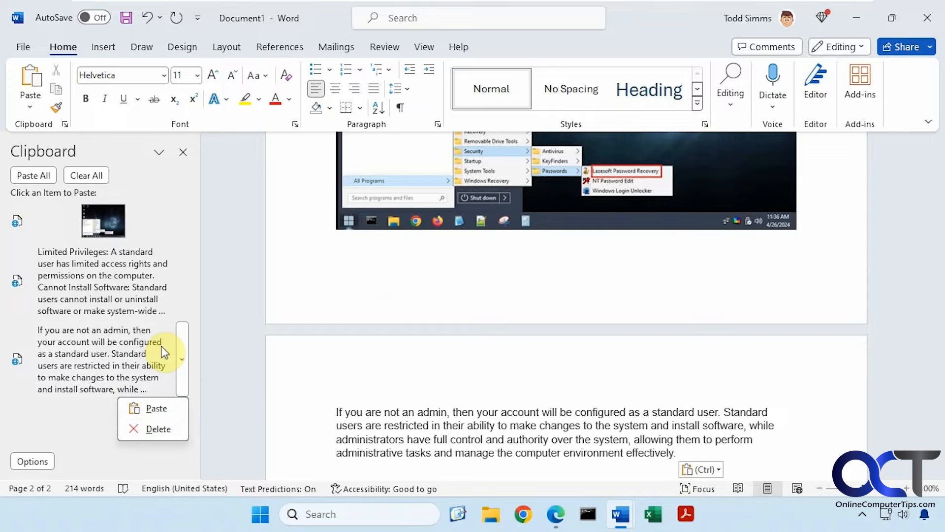
{"action": "left_click", "coordinate": [158, 429]}
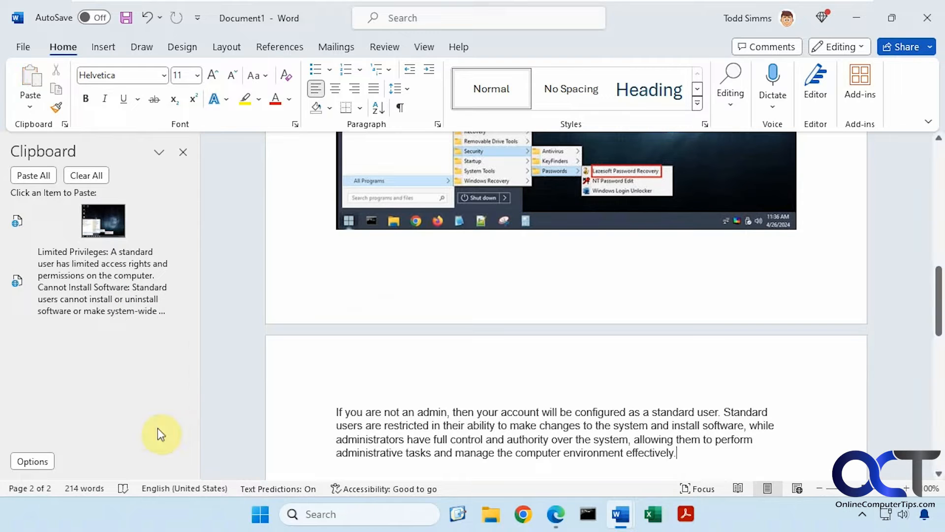
{"action": "mouse_move", "coordinate": [131, 353]}
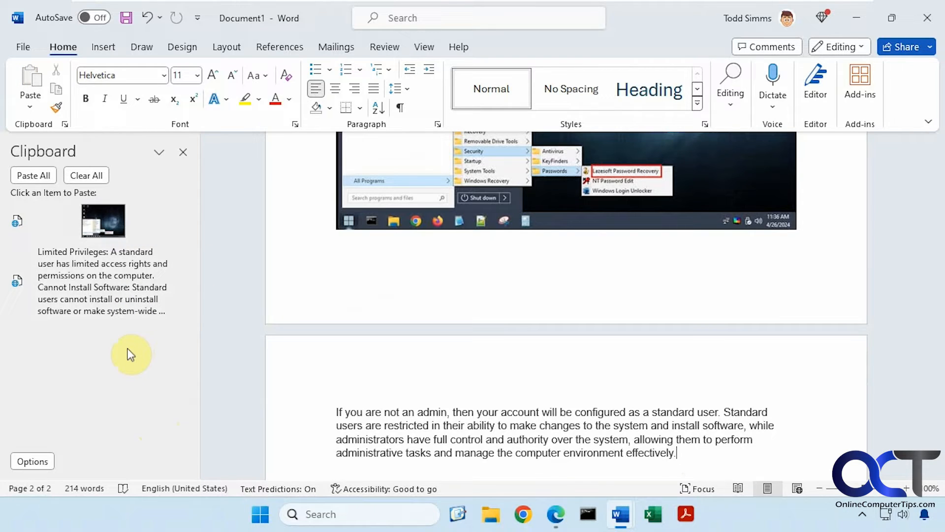
{"action": "mouse_move", "coordinate": [260, 514]}
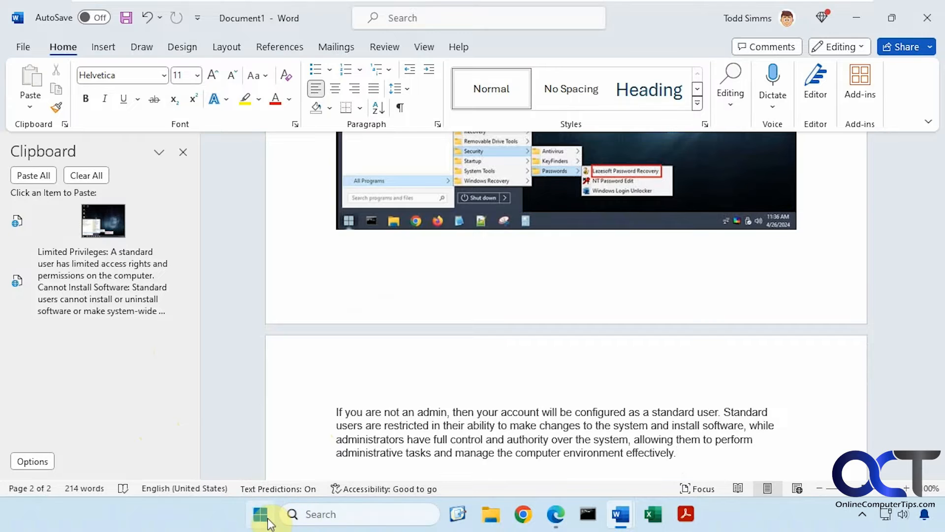
{"action": "mouse_move", "coordinate": [561, 181]}
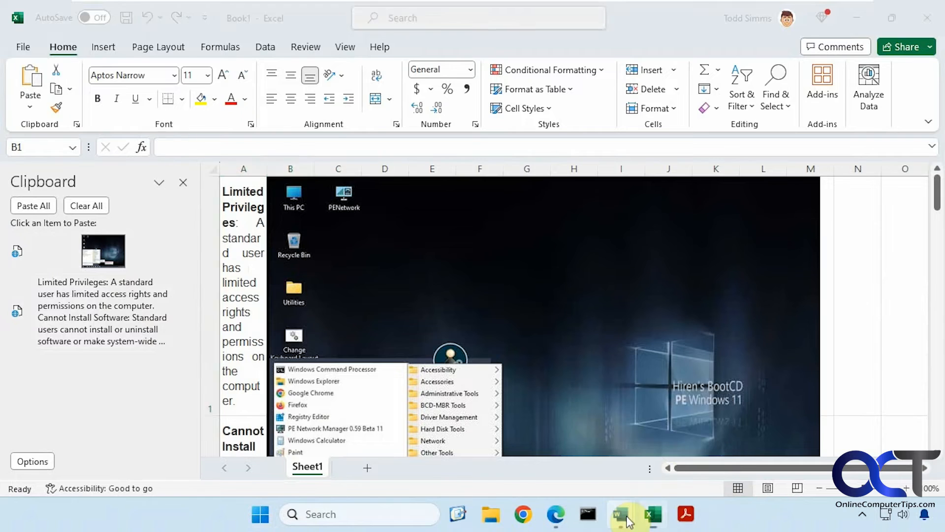
Return to the Word document after placing the bullet text and screenshot clips on Sheet1
{"action": "left_click", "coordinate": [619, 513]}
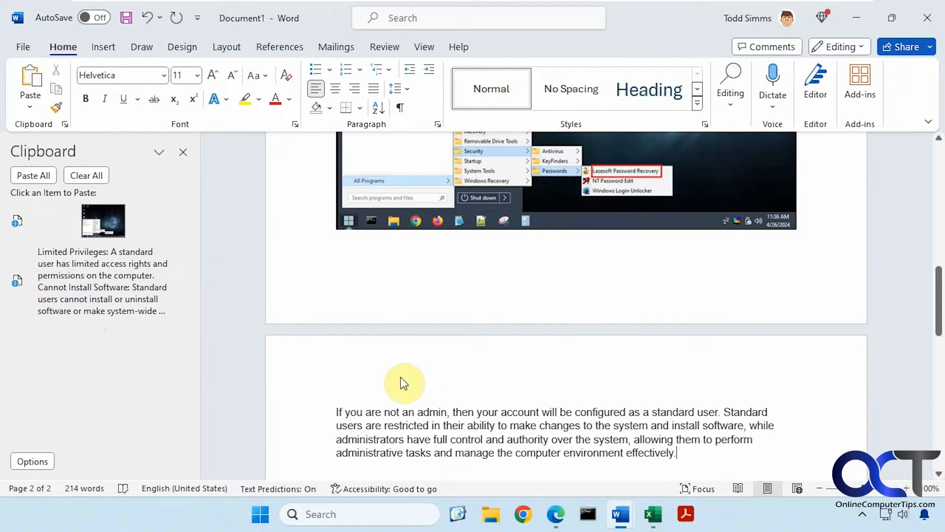
Copy the Hirens instructions sentence, then fill a new blank Document3 with the bullet list and screenshot clips
{"action": "left_click", "coordinate": [555, 514]}
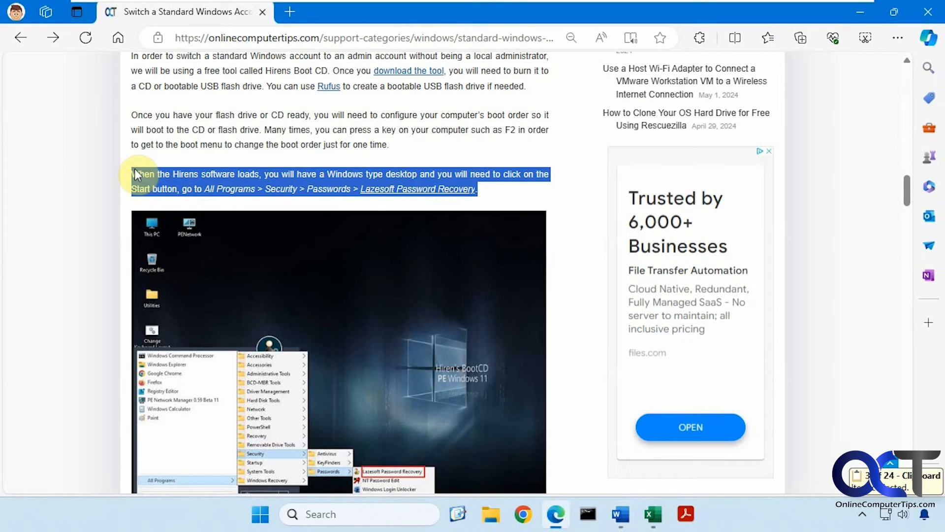
{"action": "left_click", "coordinate": [620, 514]}
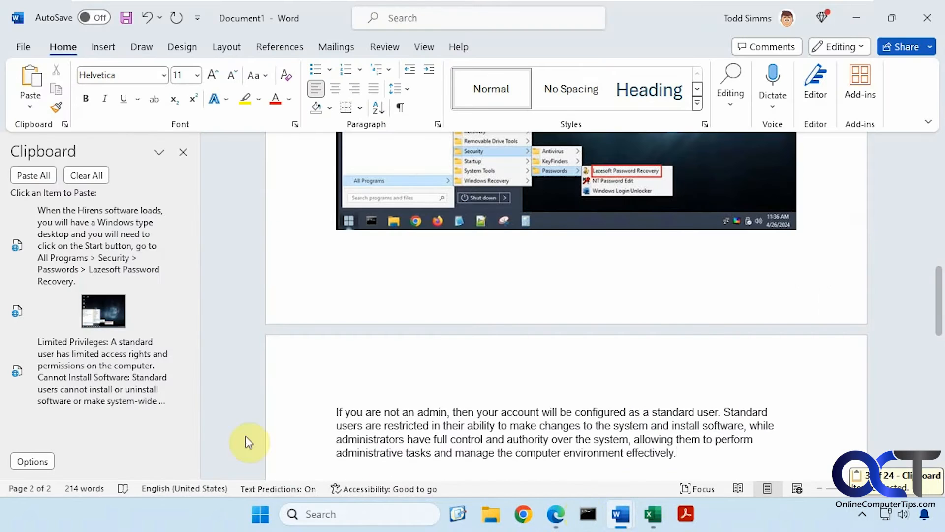
{"action": "mouse_move", "coordinate": [131, 301]}
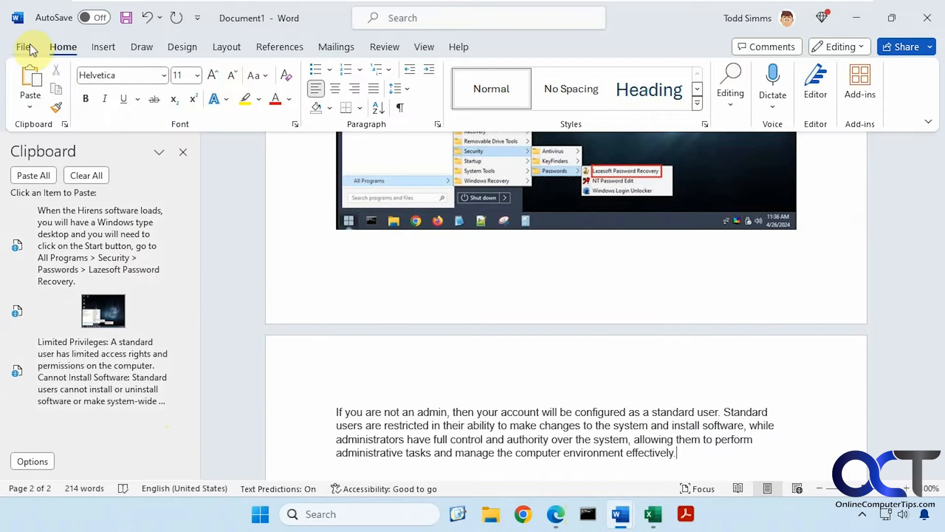
{"action": "left_click", "coordinate": [24, 47]}
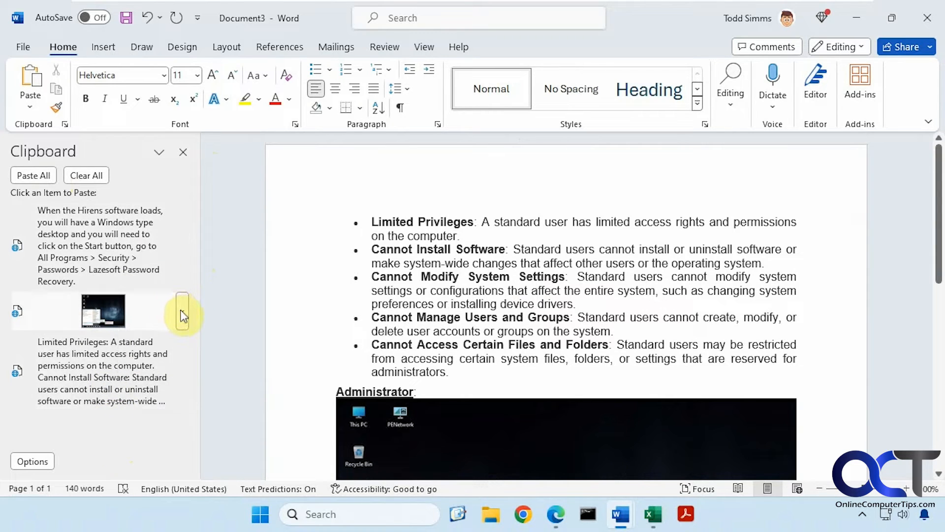
{"action": "mouse_move", "coordinate": [111, 449]}
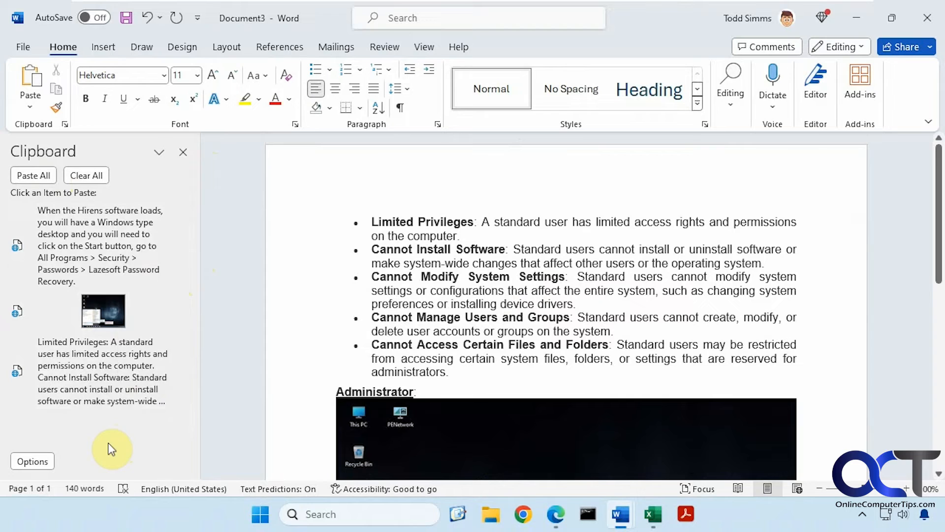
{"action": "left_click", "coordinate": [86, 176]}
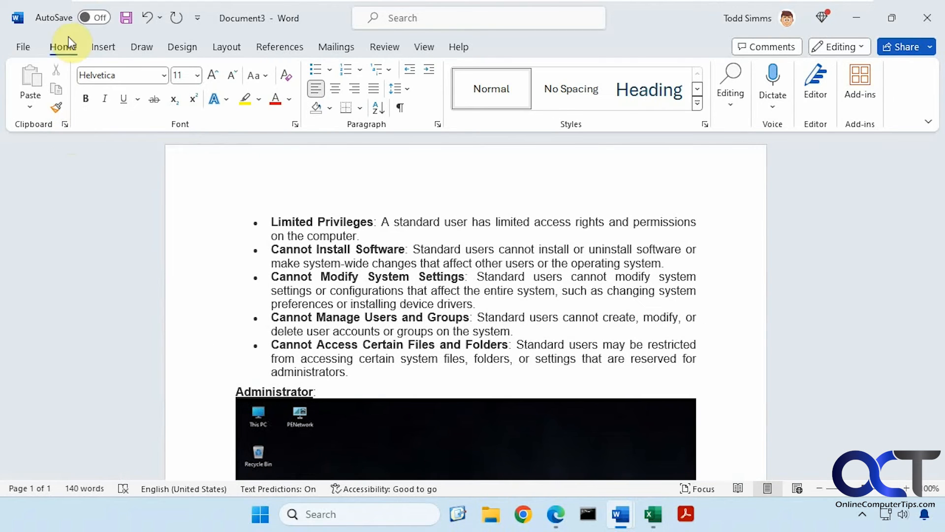
Copy the Hirens sentence in Edge and show it as the only clip in Word's Clipboard pane
{"action": "left_click", "coordinate": [64, 124]}
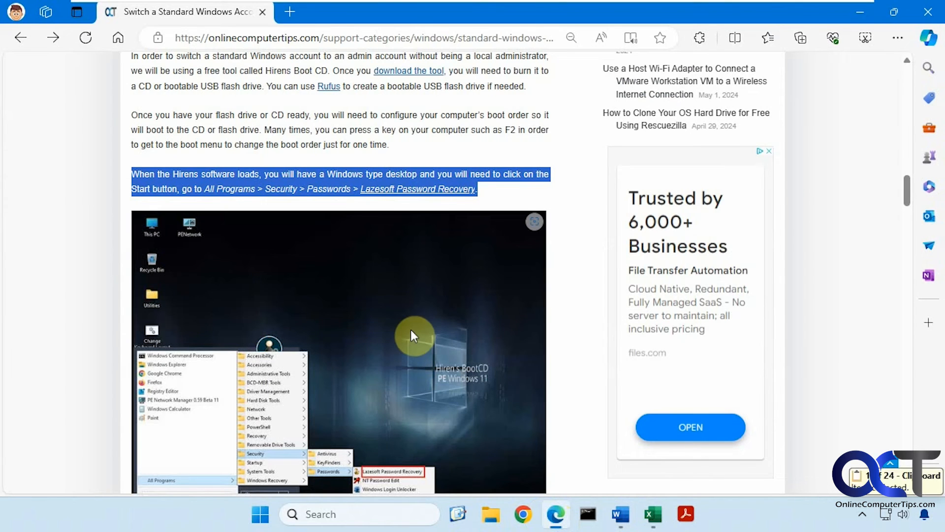
{"action": "left_click", "coordinate": [619, 514]}
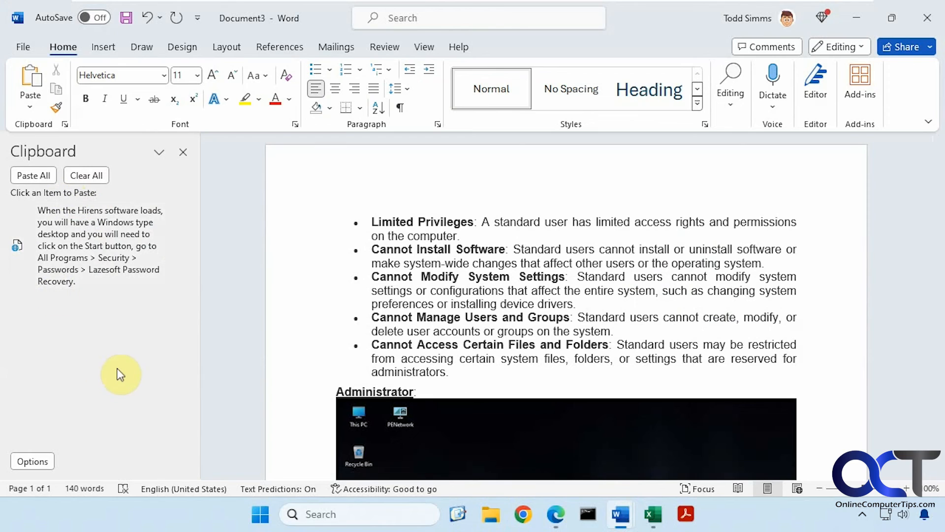
{"action": "mouse_move", "coordinate": [159, 383]}
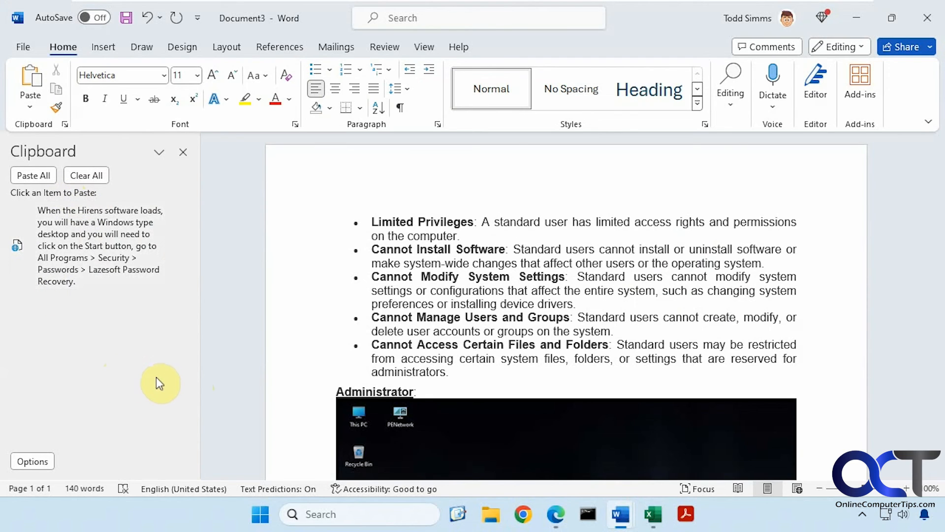
{"action": "mouse_move", "coordinate": [152, 376]}
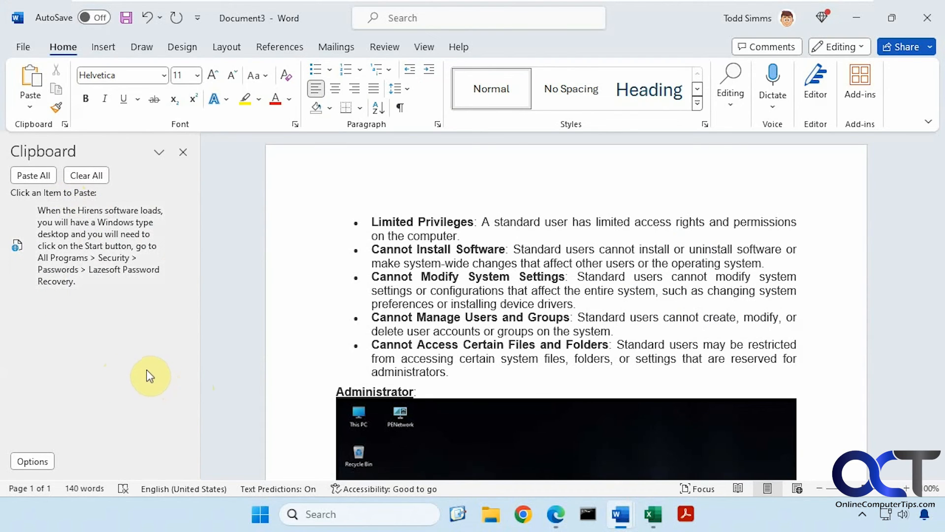
{"action": "mouse_move", "coordinate": [127, 353]}
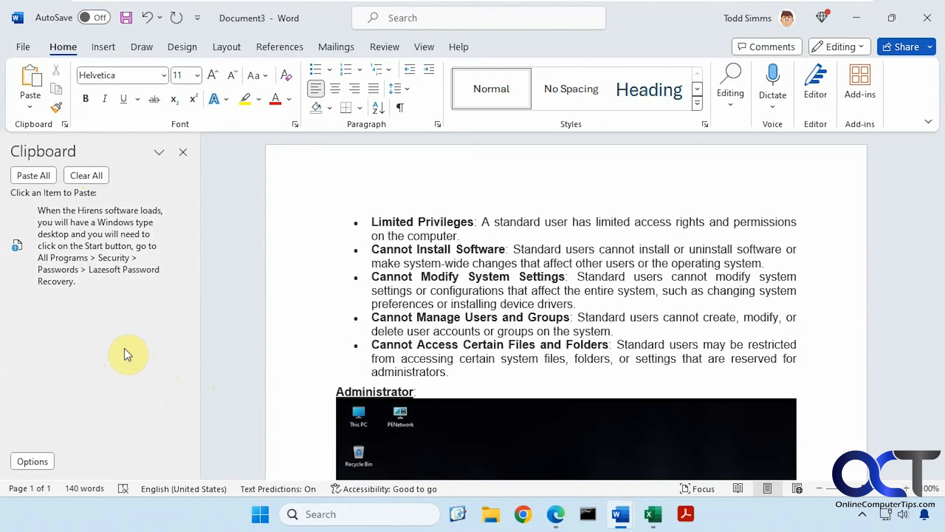